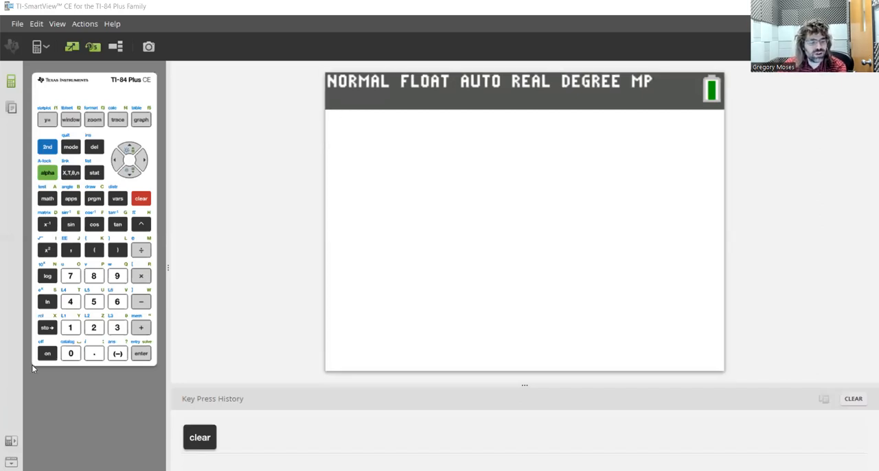
pyautogui.moveTo(220, 289)
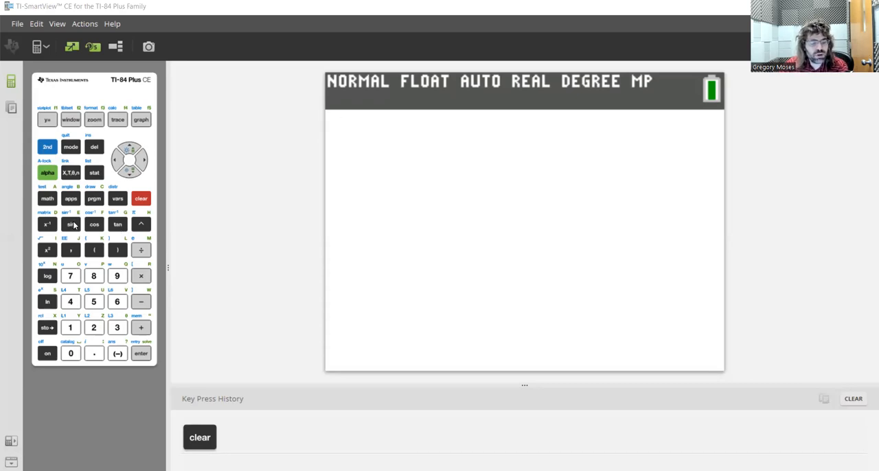
# Start a sine entry, then erase the unfinished entry from the home screen
pyautogui.click(70, 225)
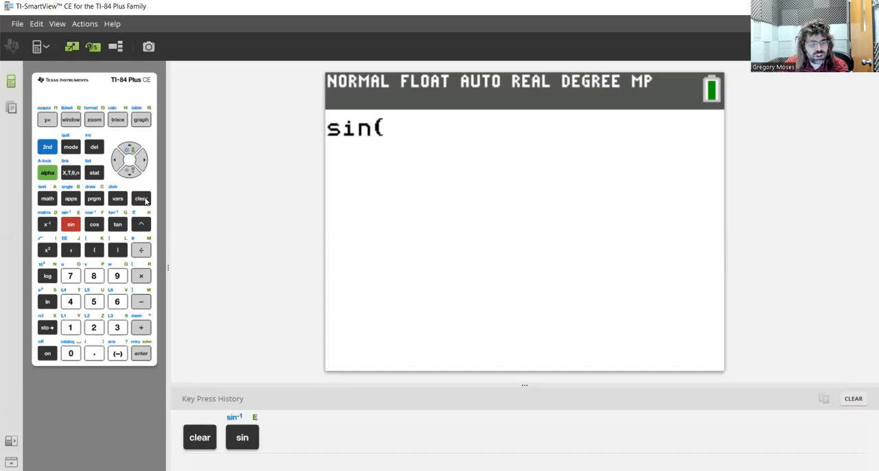
pyautogui.click(141, 198)
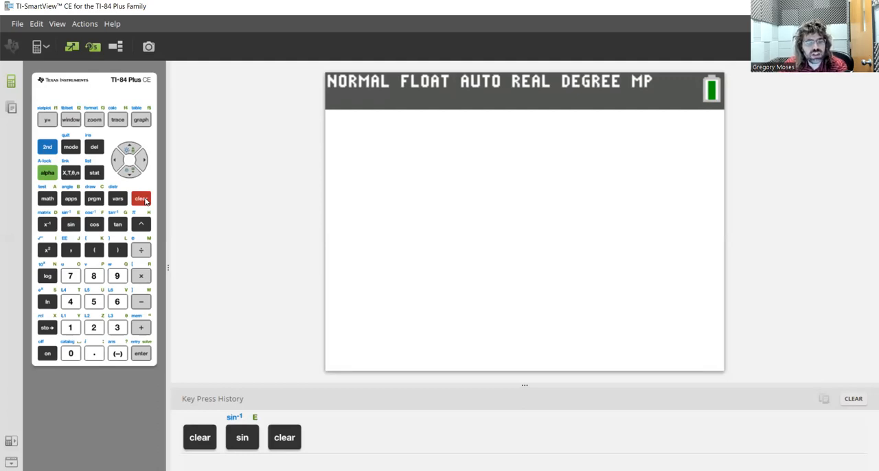
pyautogui.click(140, 198)
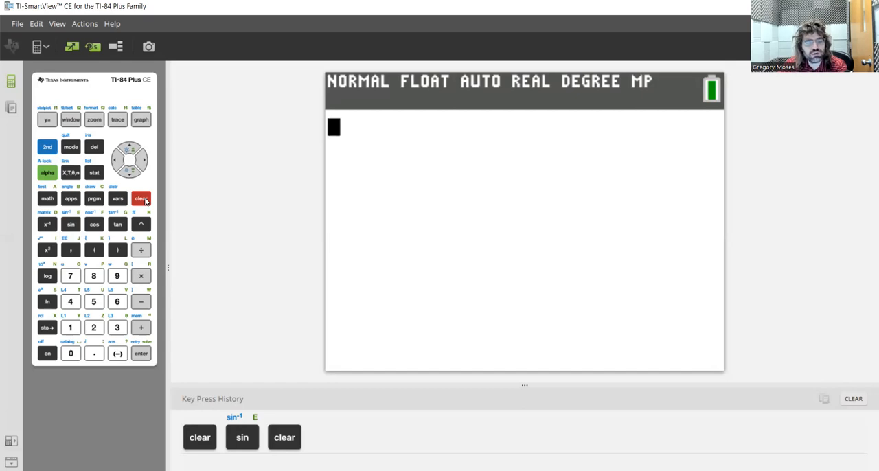
pyautogui.click(140, 198)
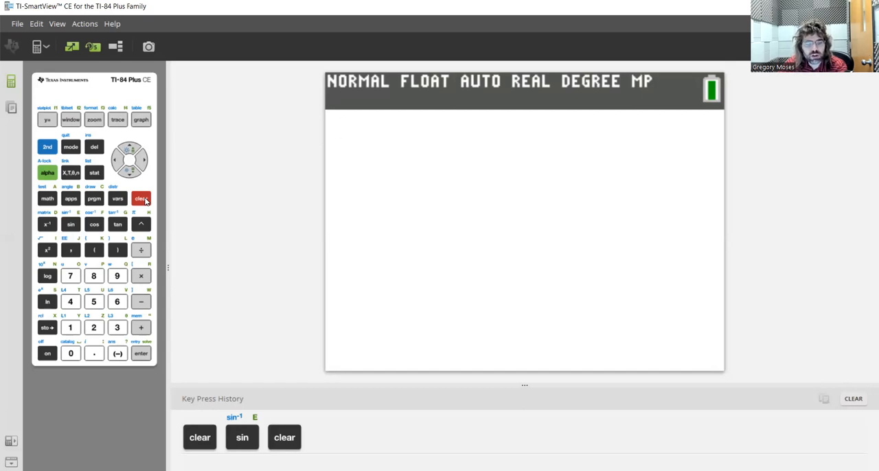
pyautogui.click(140, 198)
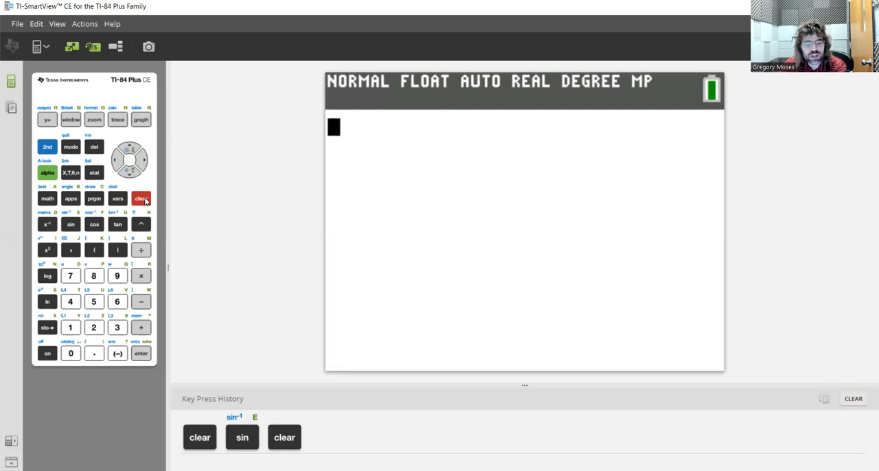
pyautogui.click(140, 198)
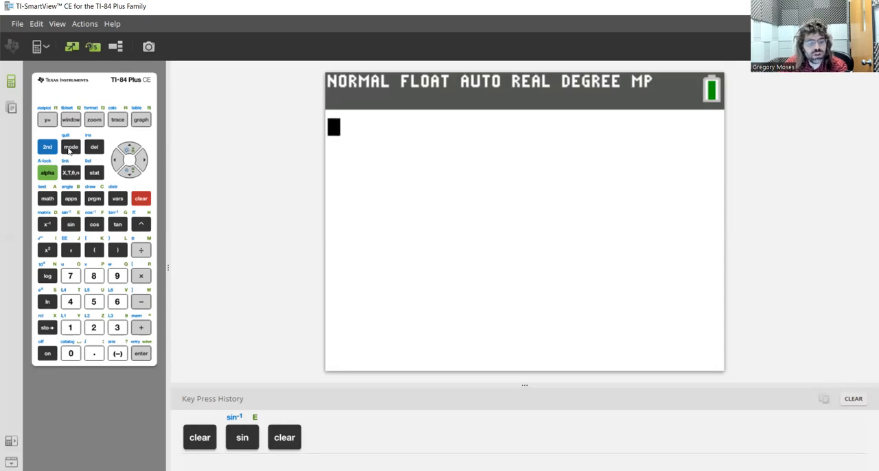
# Check the angle unit in the mode settings, leaving DEGREE selected
pyautogui.click(141, 198)
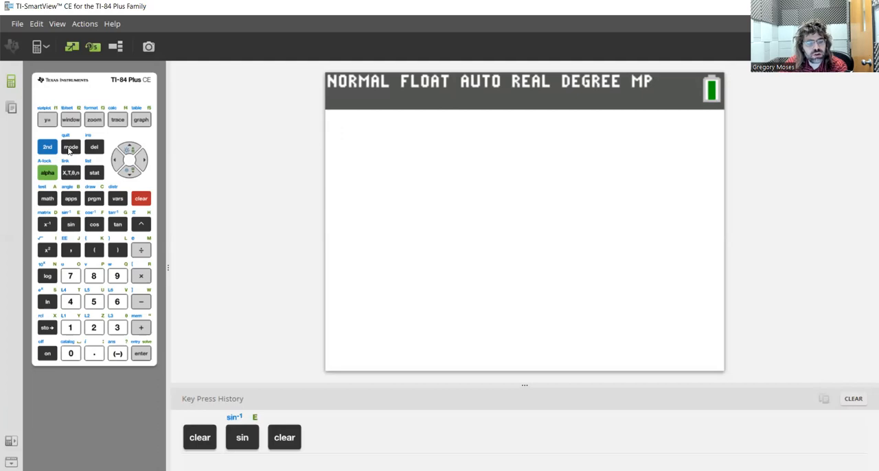
pyautogui.click(70, 145)
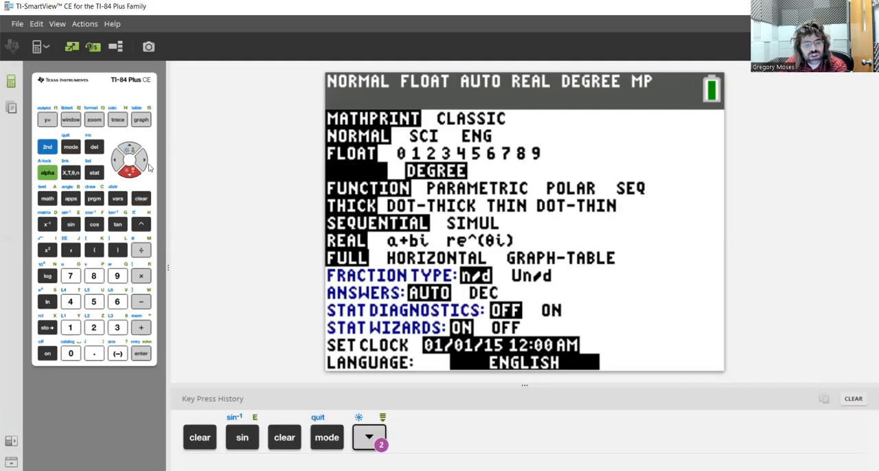
pyautogui.click(129, 150)
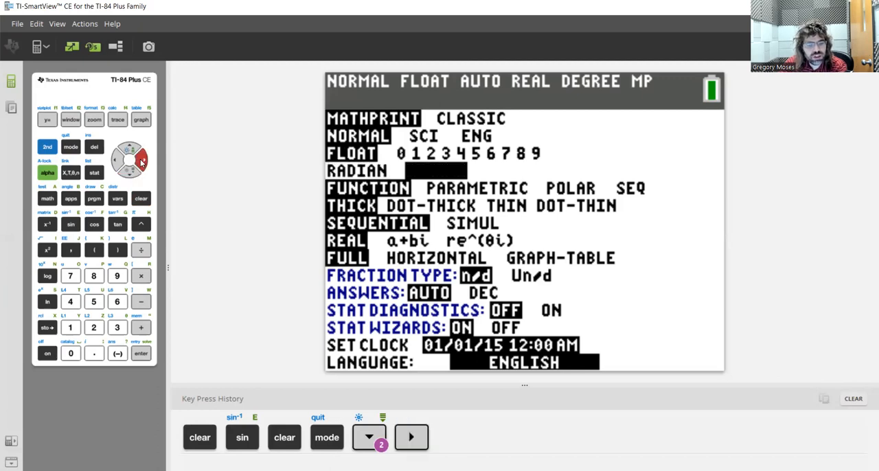
pyautogui.click(140, 162)
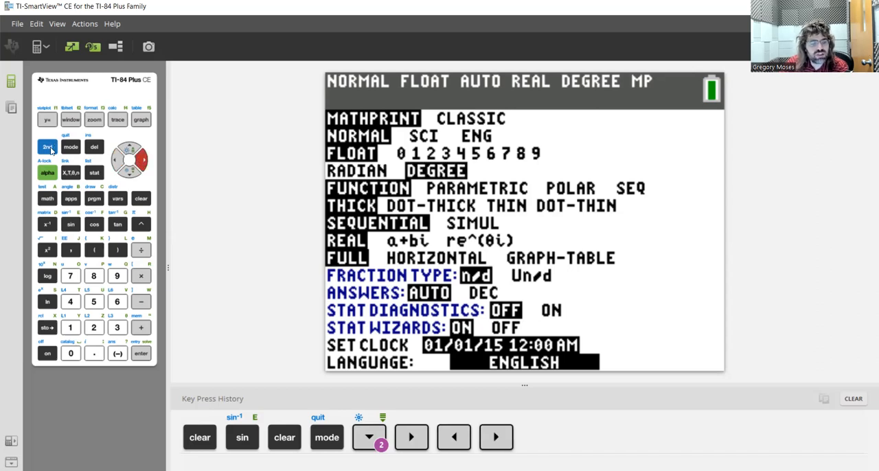
pyautogui.click(47, 146)
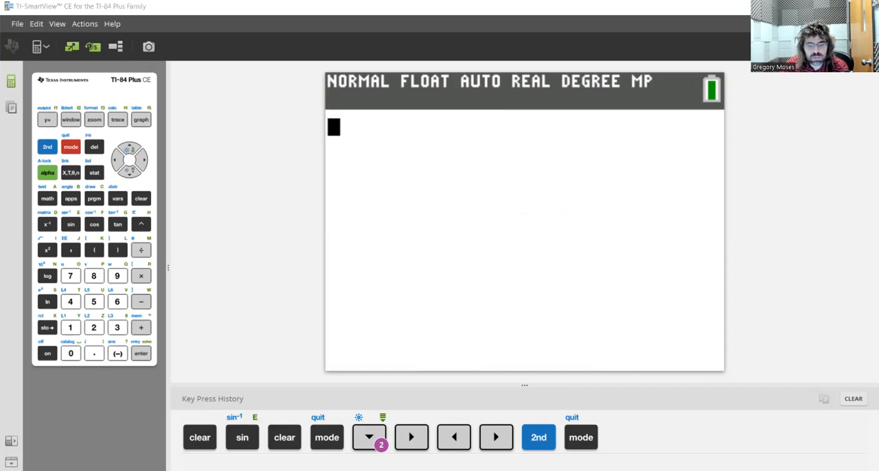
# Evaluate sin(70) in degree mode, getting 0.9396926208
pyautogui.click(70, 274)
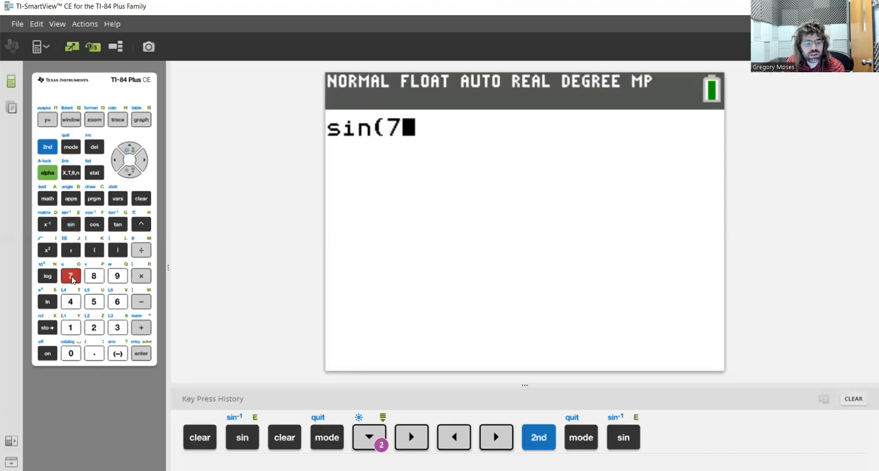
pyautogui.click(70, 353)
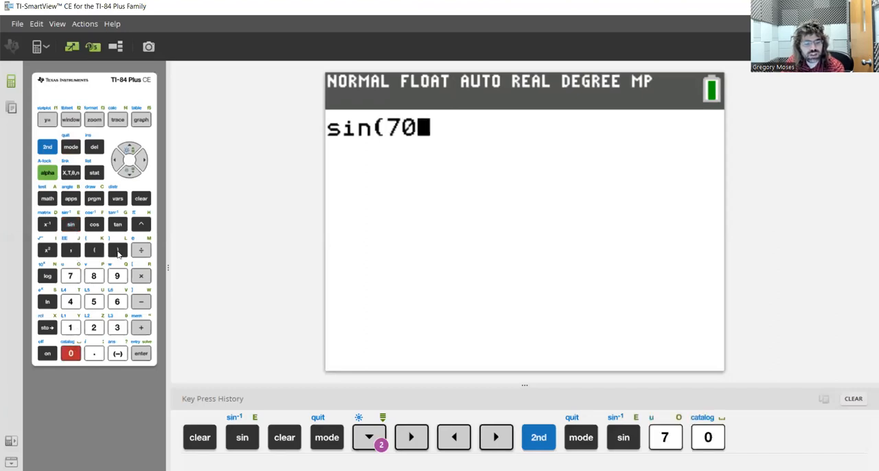
pyautogui.click(140, 353)
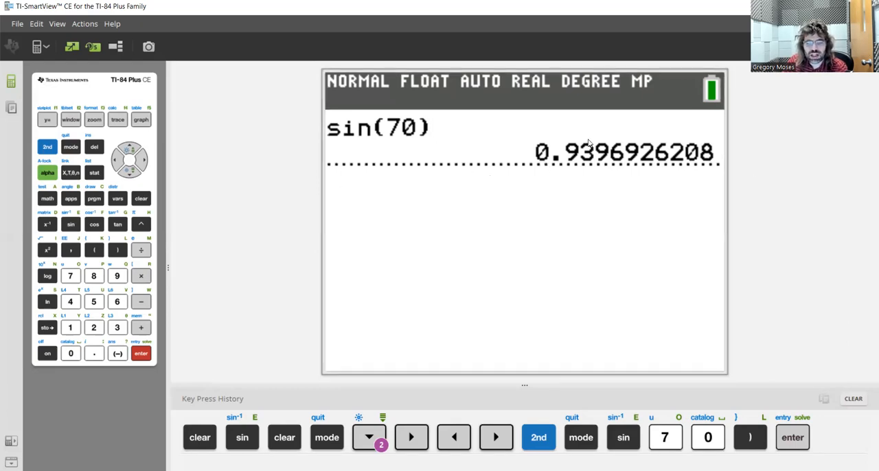
pyautogui.press('enter')
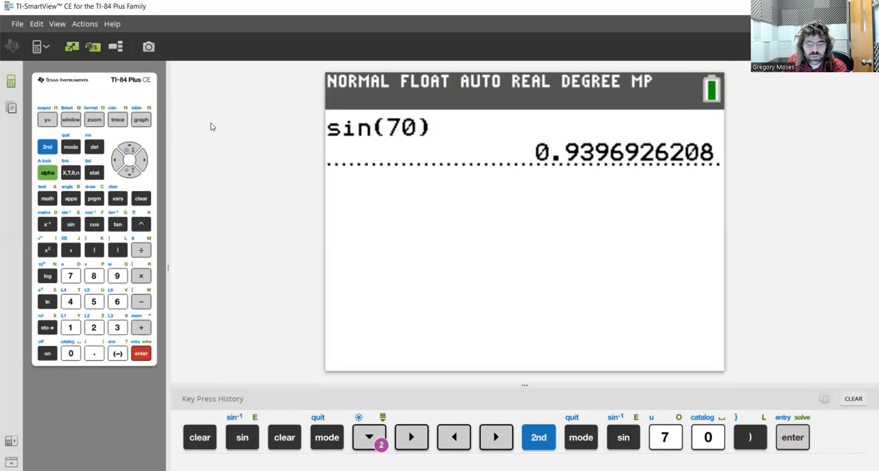
pyautogui.moveTo(454, 437)
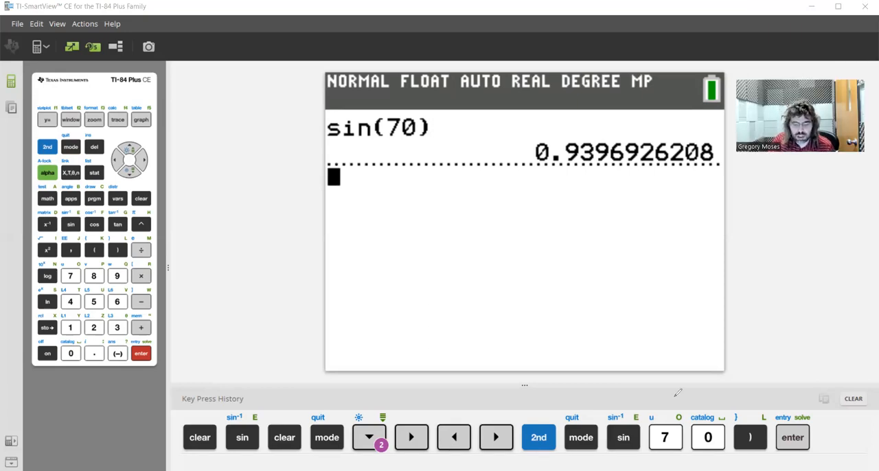
# Bring up the mode settings with DEGREE still selected as the angle unit
pyautogui.click(72, 146)
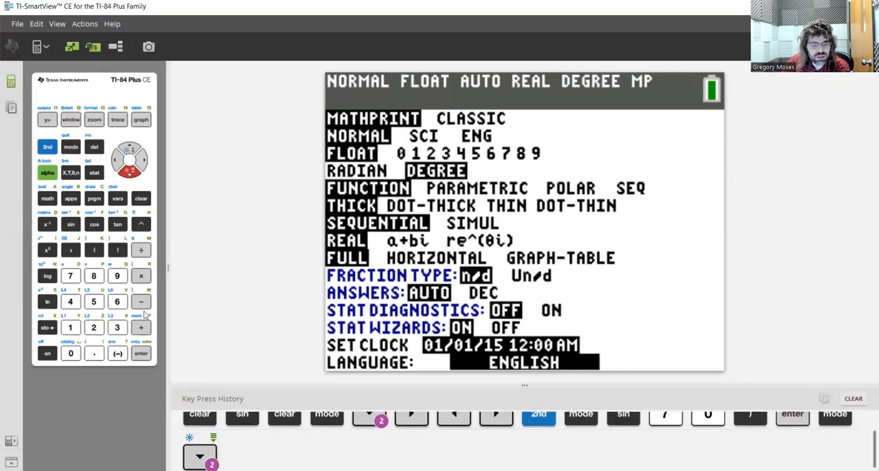
# Select RADIAN as the angle unit and enter sin(70 on the home screen
pyautogui.click(140, 353)
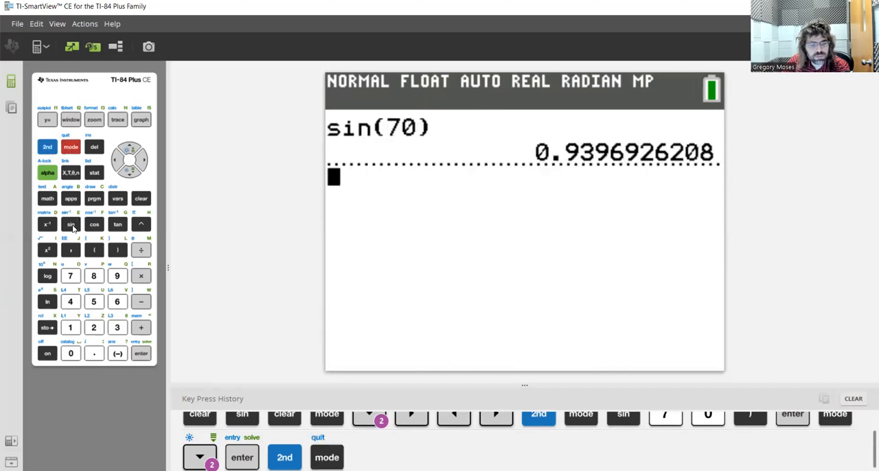
pyautogui.click(70, 274)
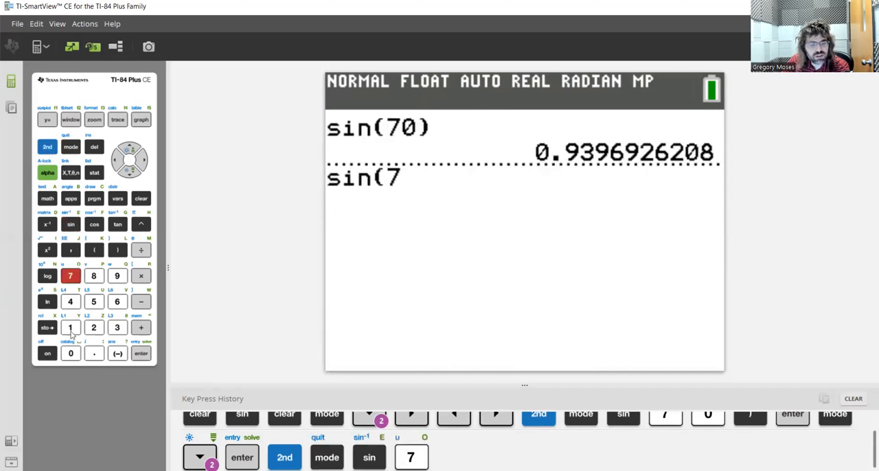
pyautogui.click(70, 353)
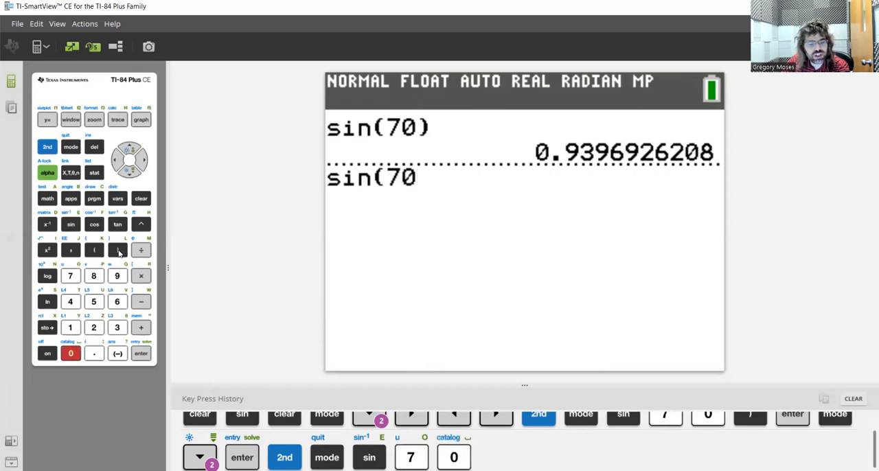